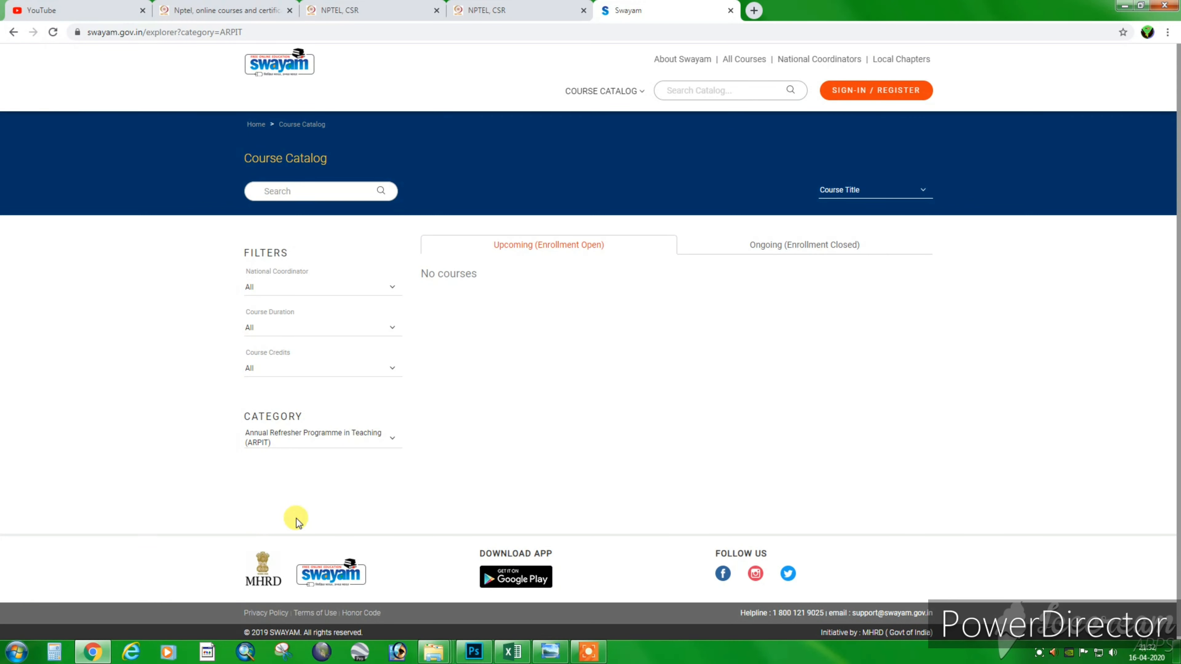
pyautogui.moveTo(330, 374)
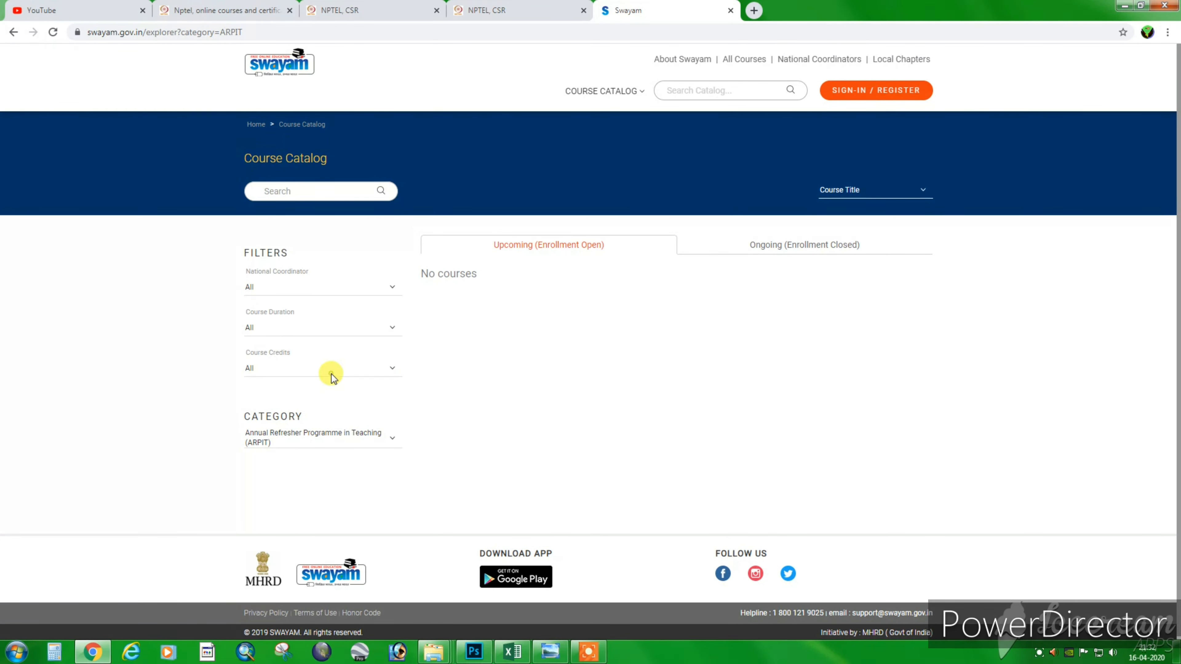
# Filter the catalogue by category, trying Law and settling on Engineering and Technology, then browse the results
pyautogui.click(327, 437)
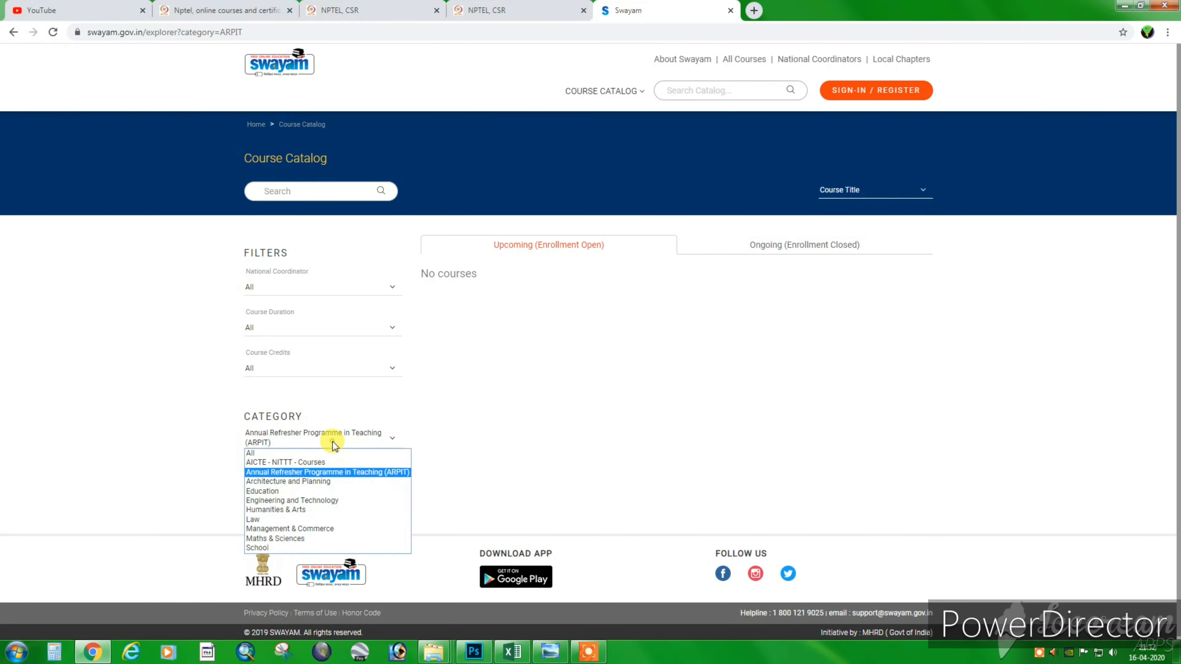
pyautogui.click(253, 520)
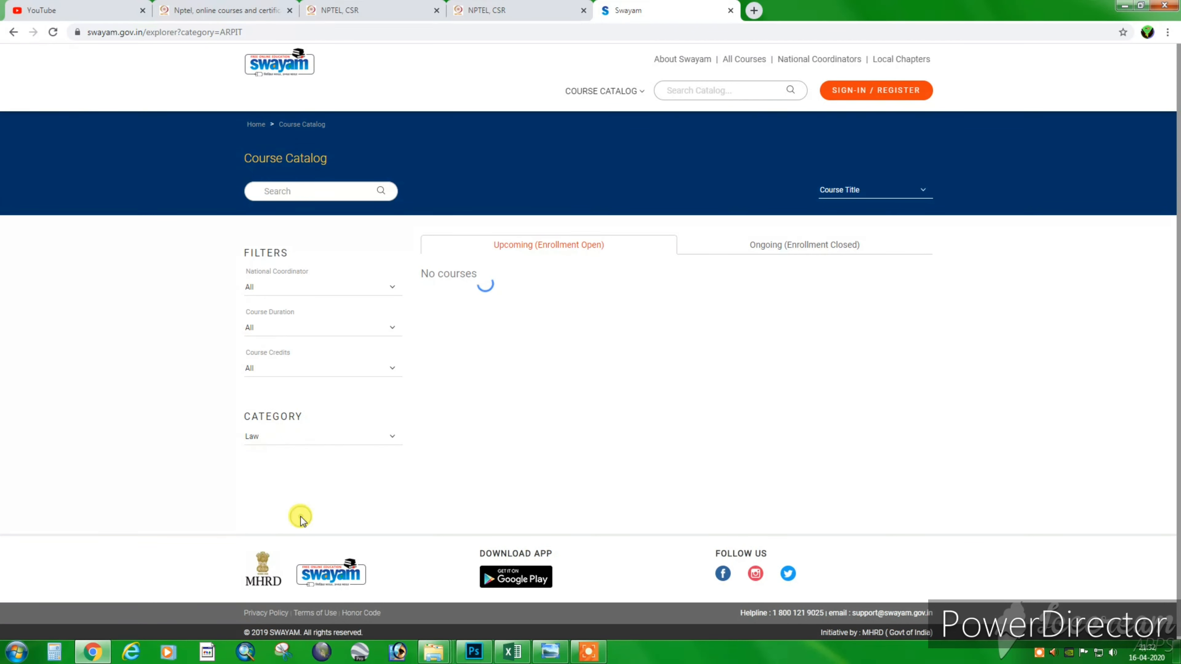
pyautogui.click(323, 437)
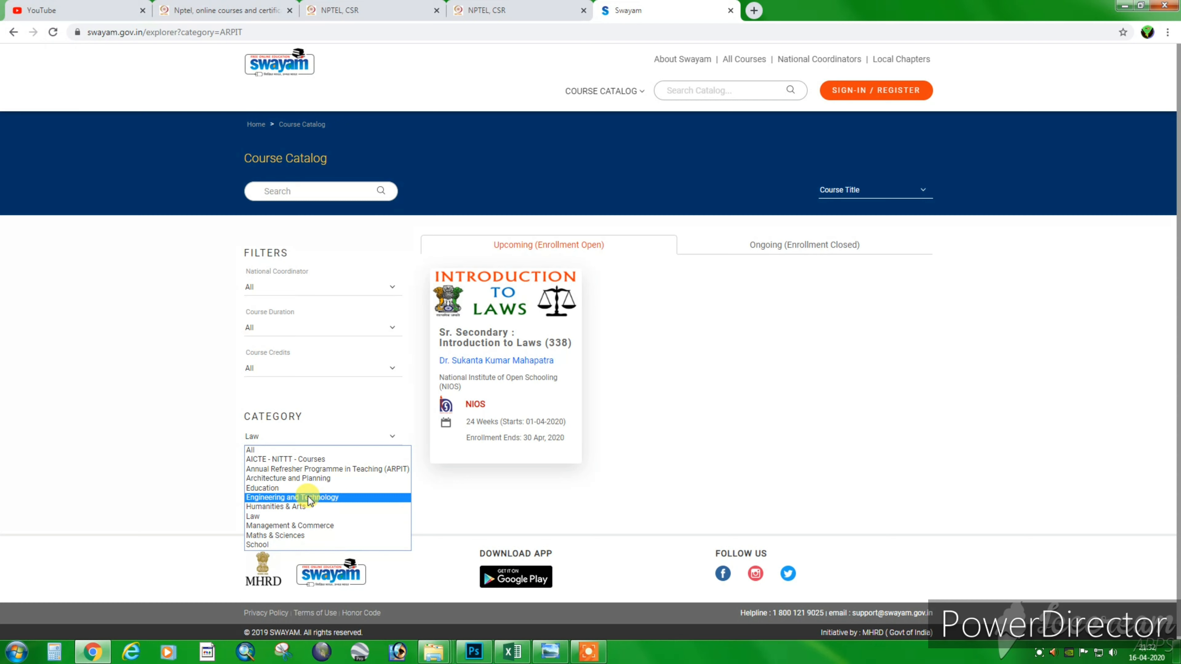
pyautogui.click(291, 497)
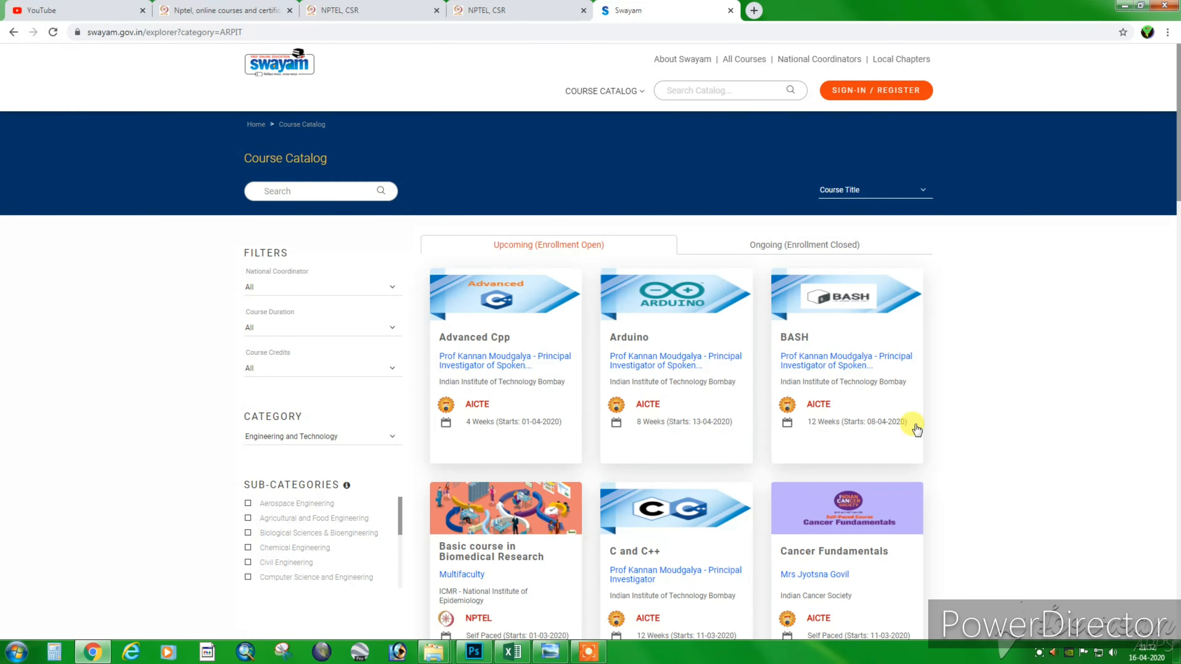
pyautogui.scroll(-3)
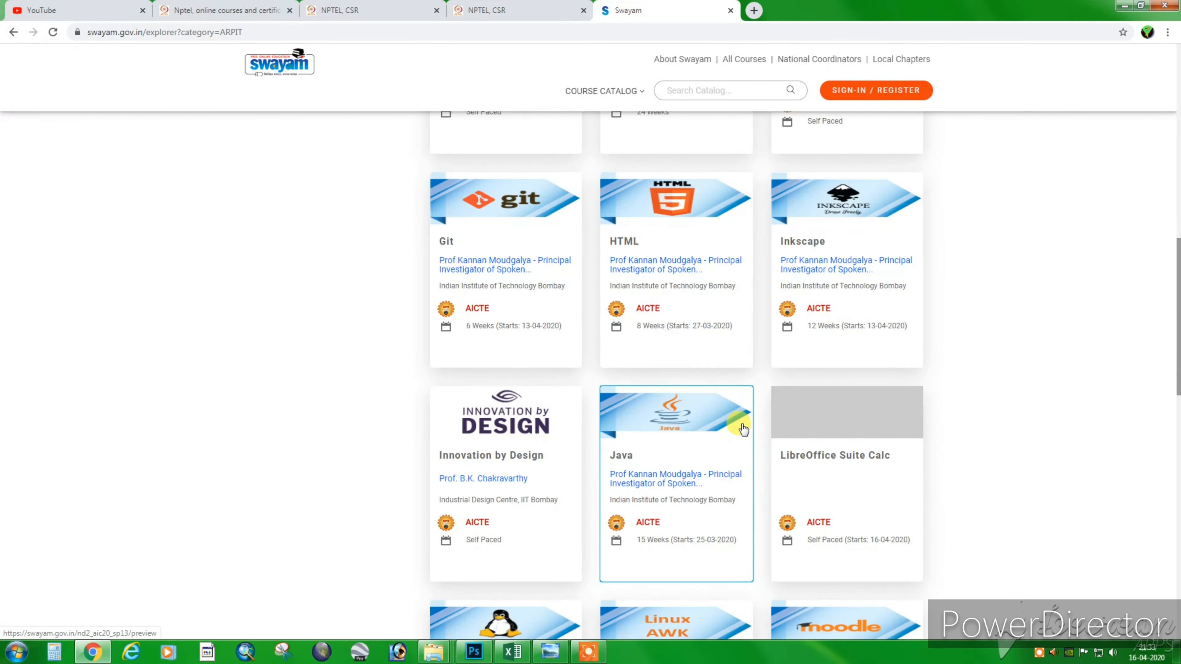
pyautogui.scroll(-3)
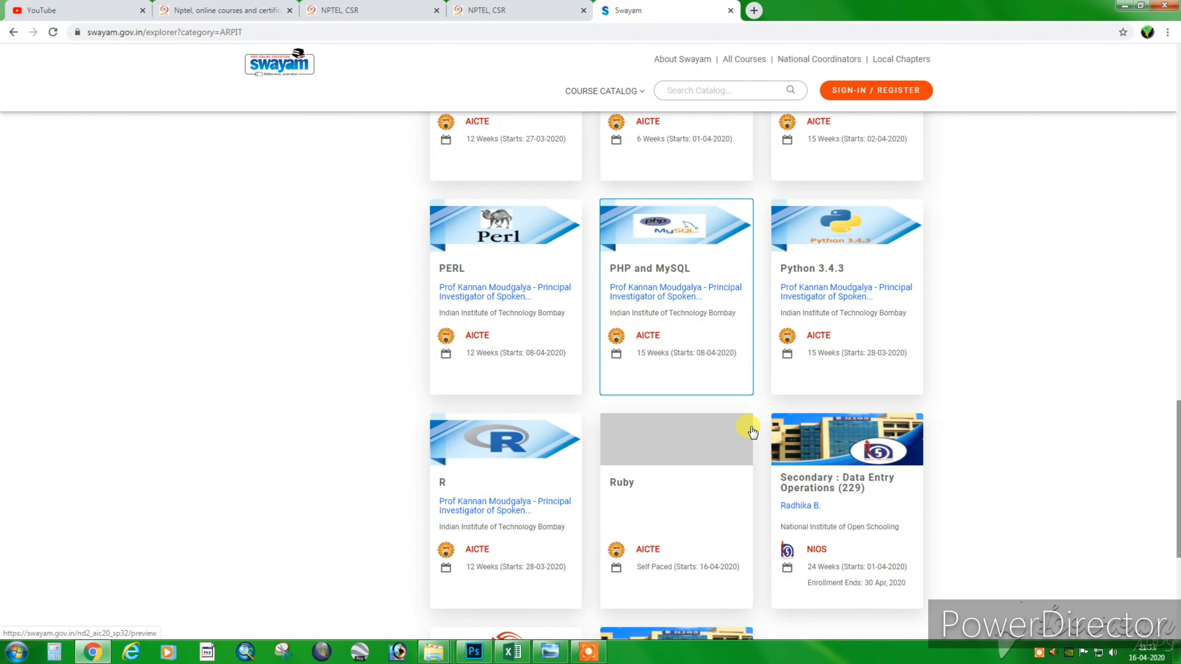
pyautogui.moveTo(713, 312)
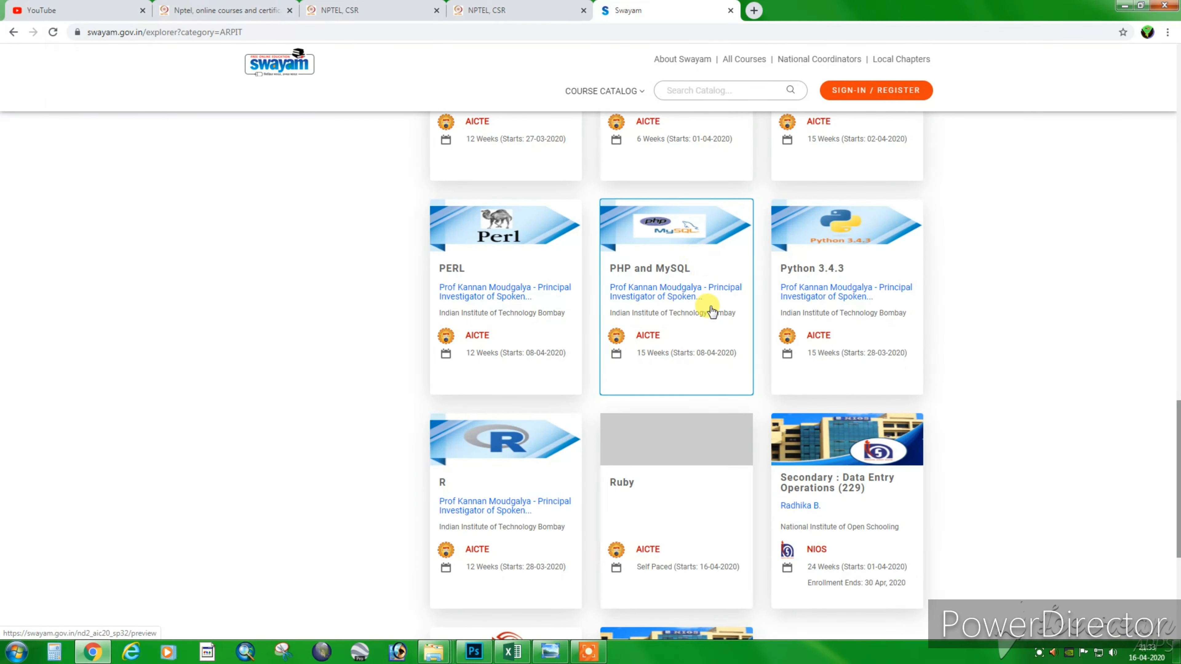
pyautogui.scroll(-3)
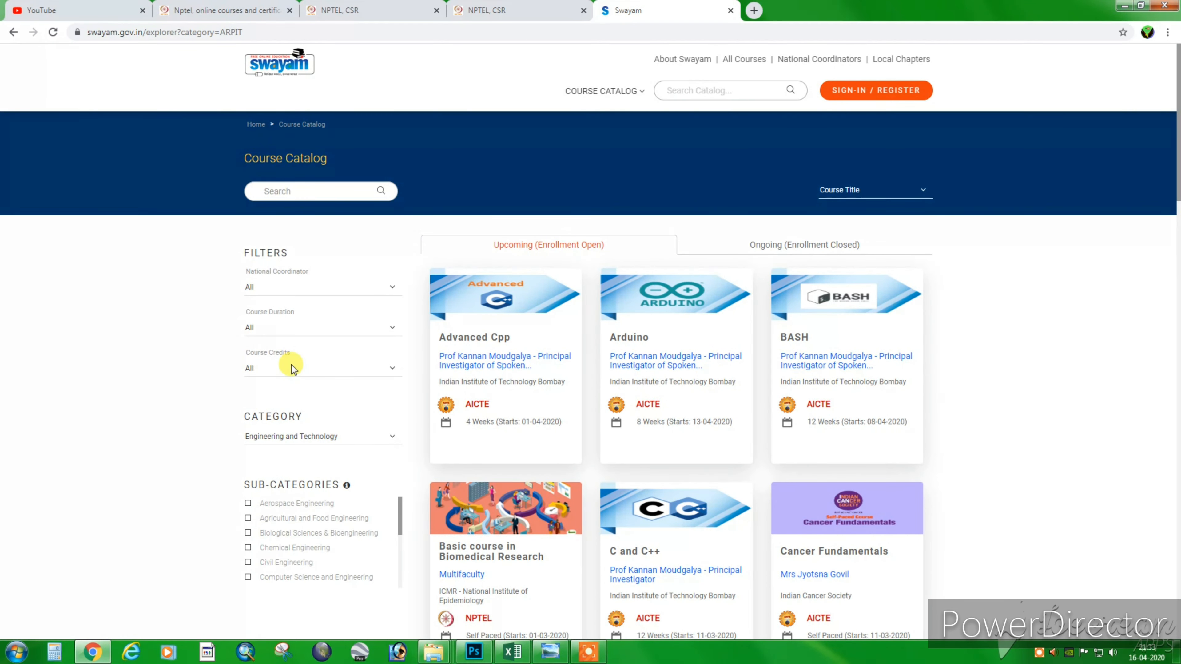
# Leave the Course Duration filter set to All durations
pyautogui.click(323, 327)
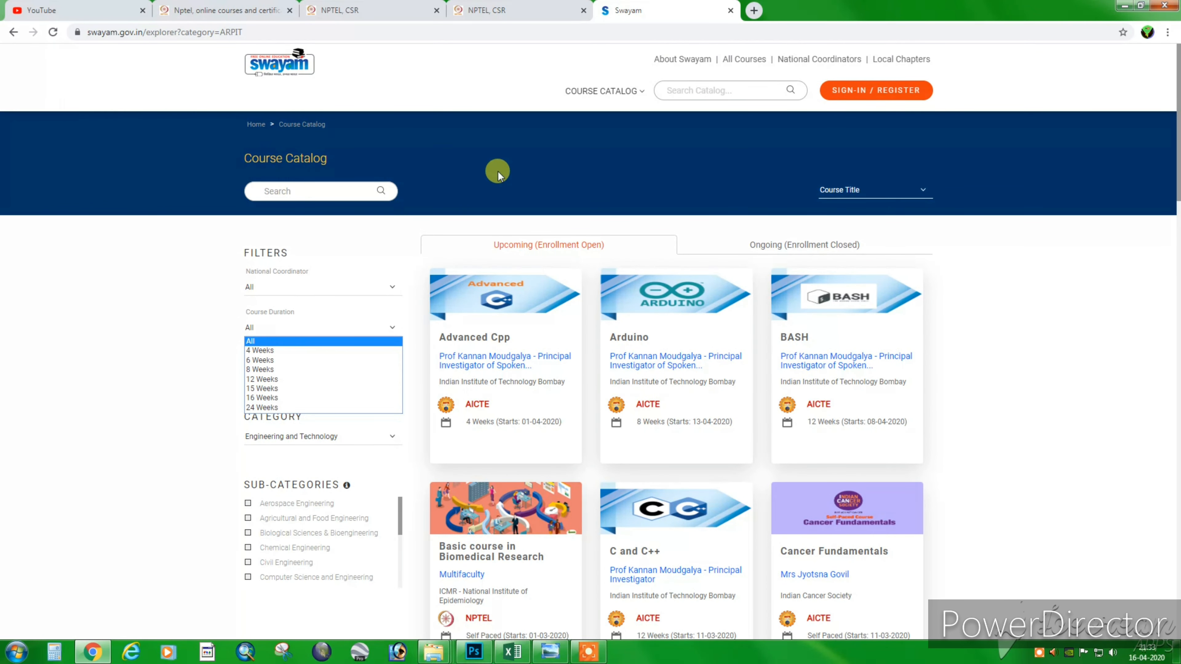
pyautogui.click(888, 189)
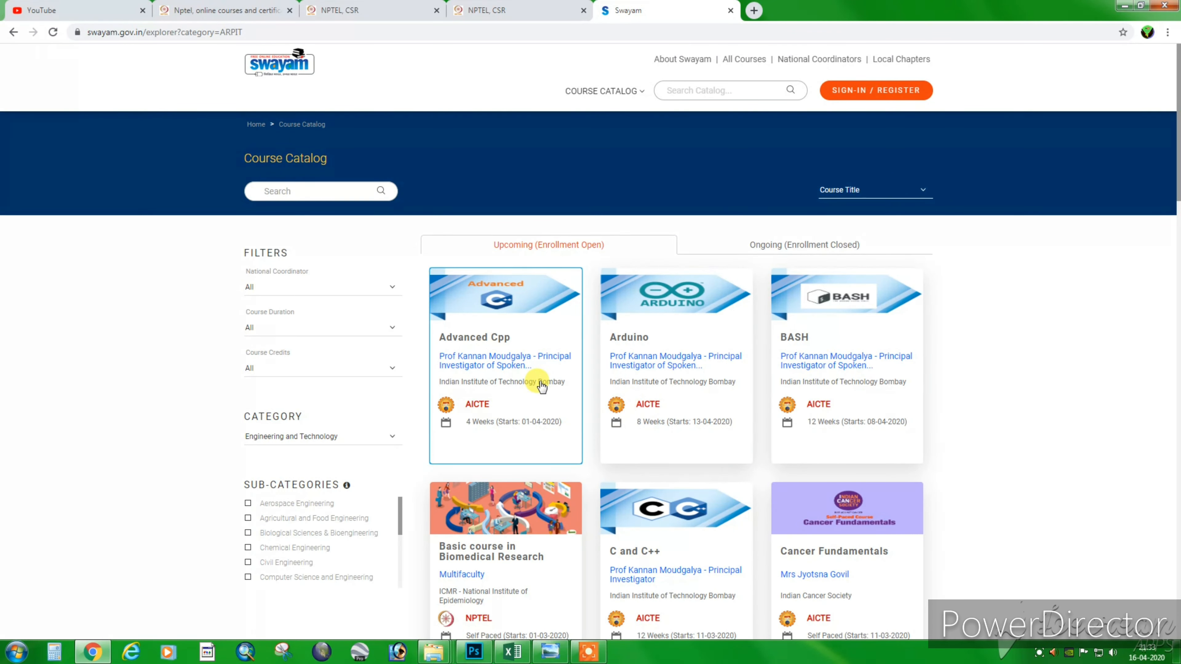
# Sign in with an external social account and look through the Save Profile form's details
pyautogui.click(474, 337)
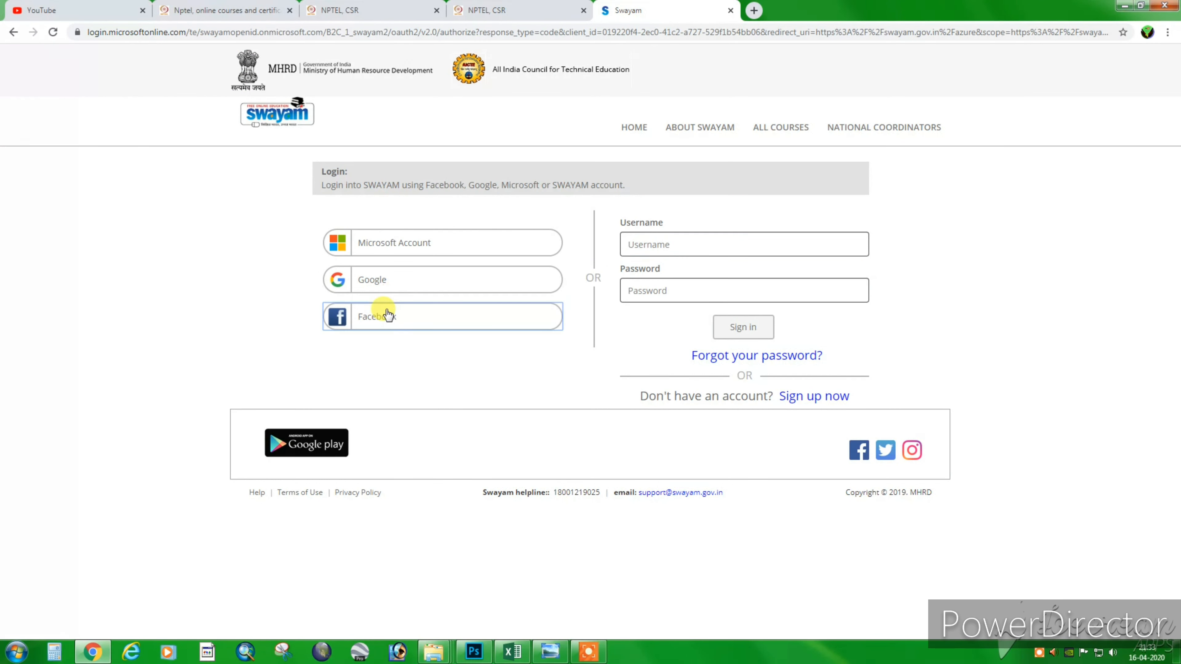
pyautogui.click(386, 318)
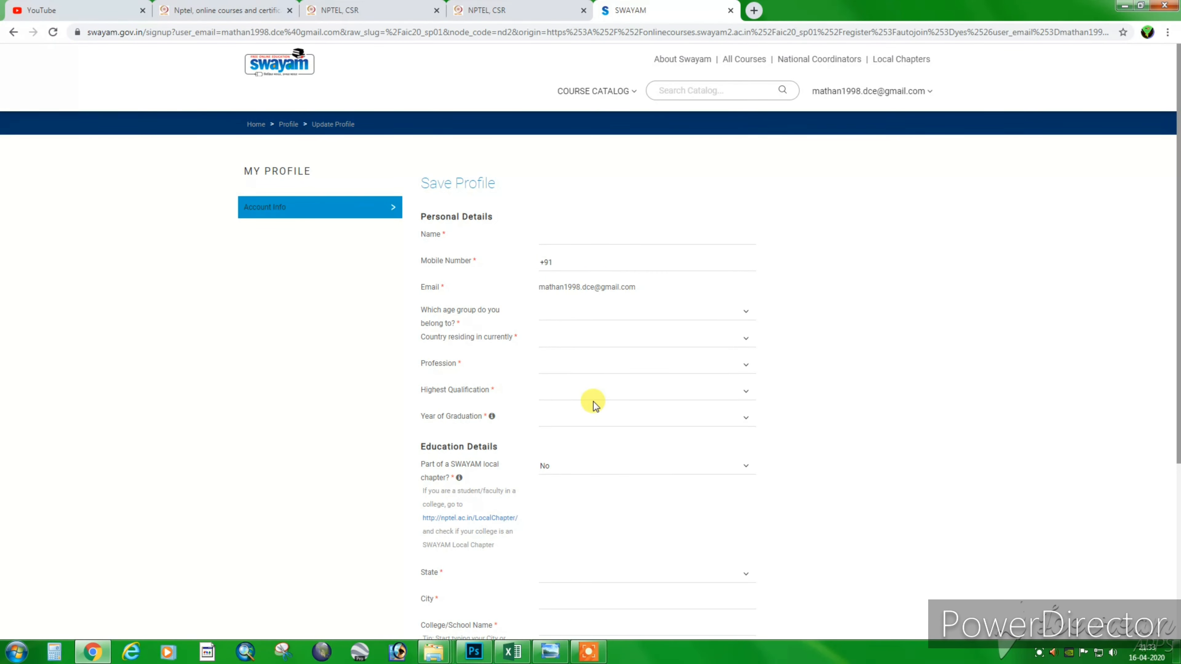
pyautogui.scroll(-3)
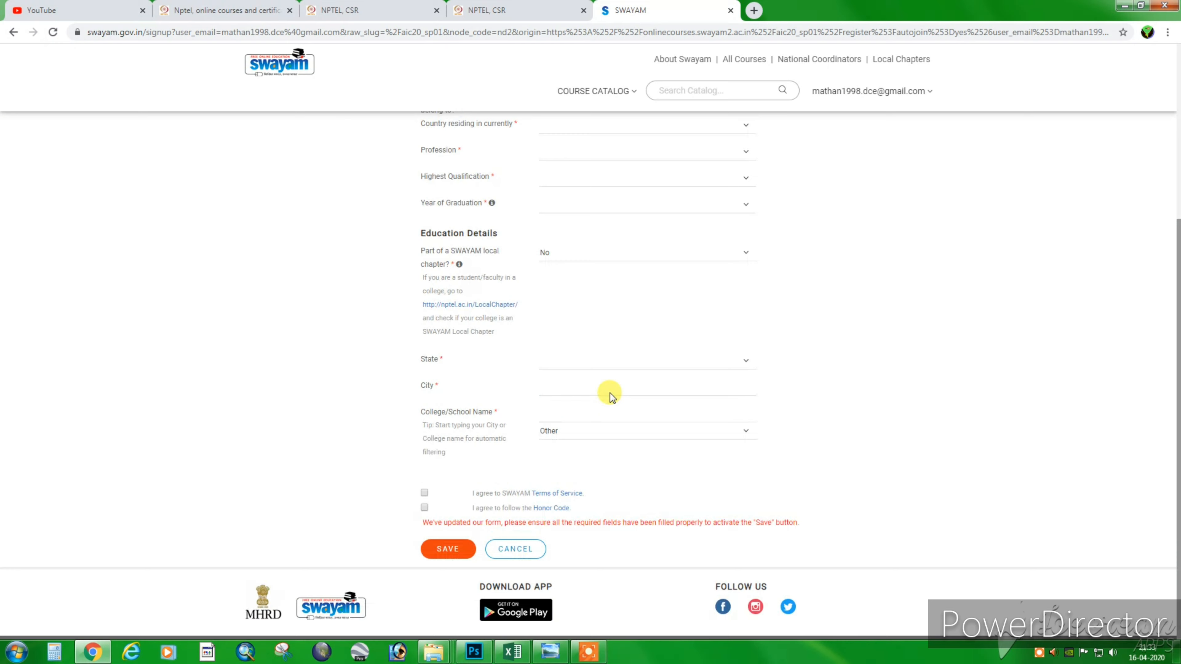
pyautogui.scroll(3)
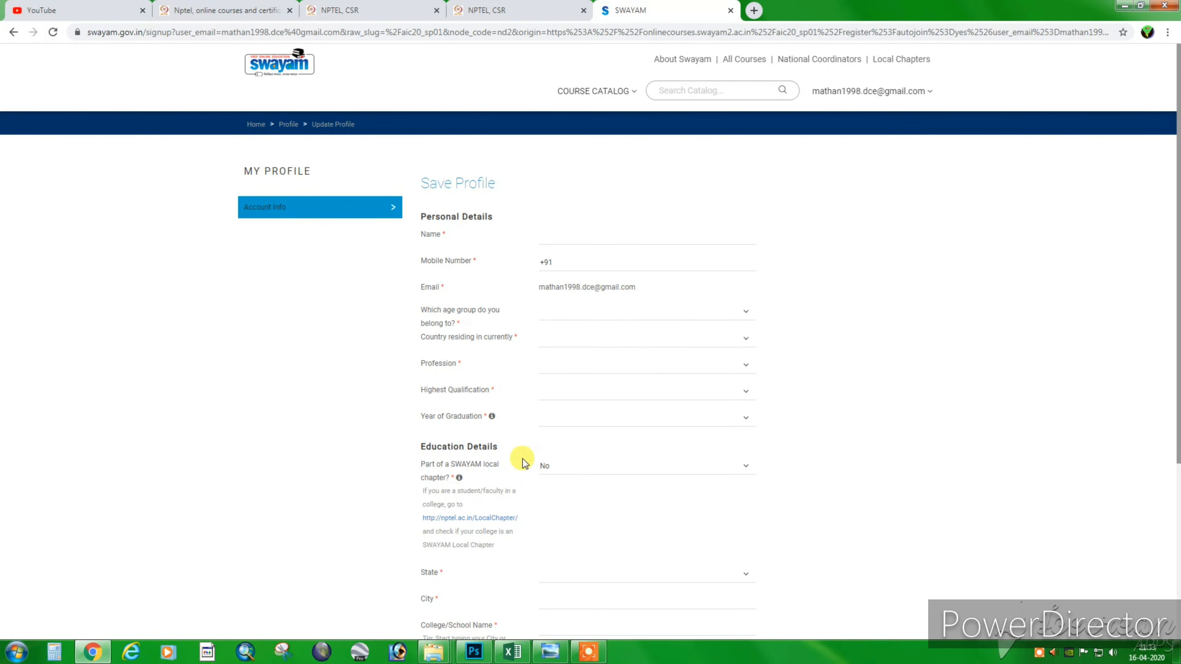
pyautogui.scroll(-3)
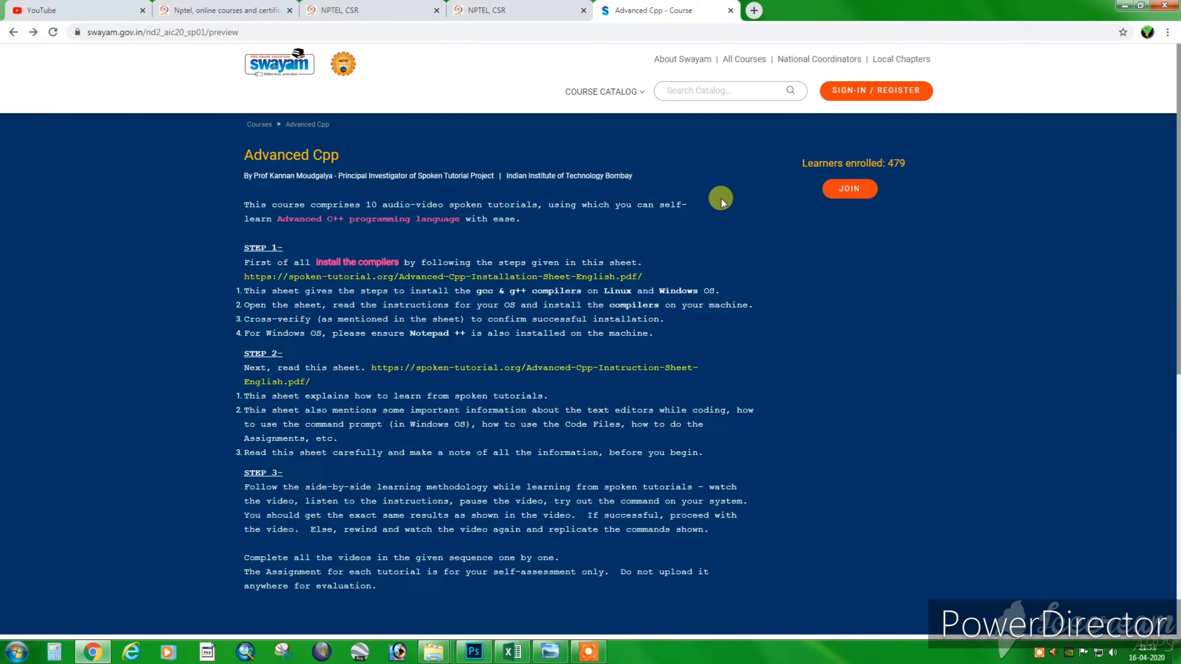
# Start signing in via SIGN-IN / REGISTER from the Advanced Cpp course page
pyautogui.click(873, 91)
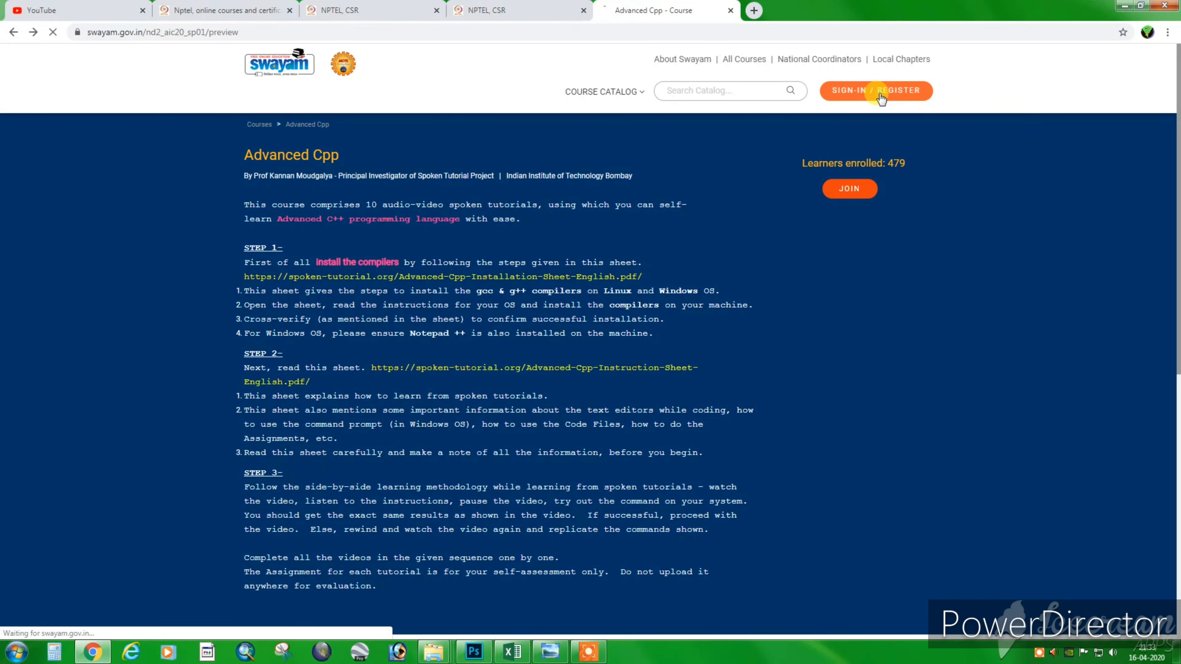
pyautogui.moveTo(892, 110)
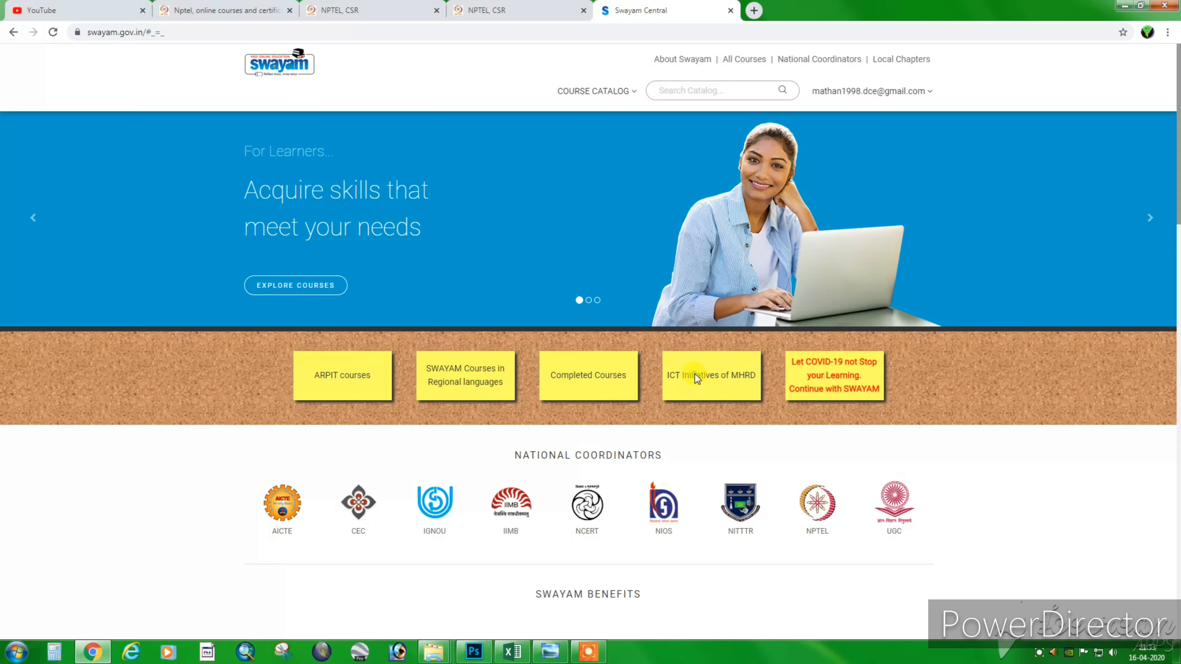
# Go to the ICT Initiatives of MHRD page and browse its listing toward NPTEL Translation
pyautogui.click(698, 379)
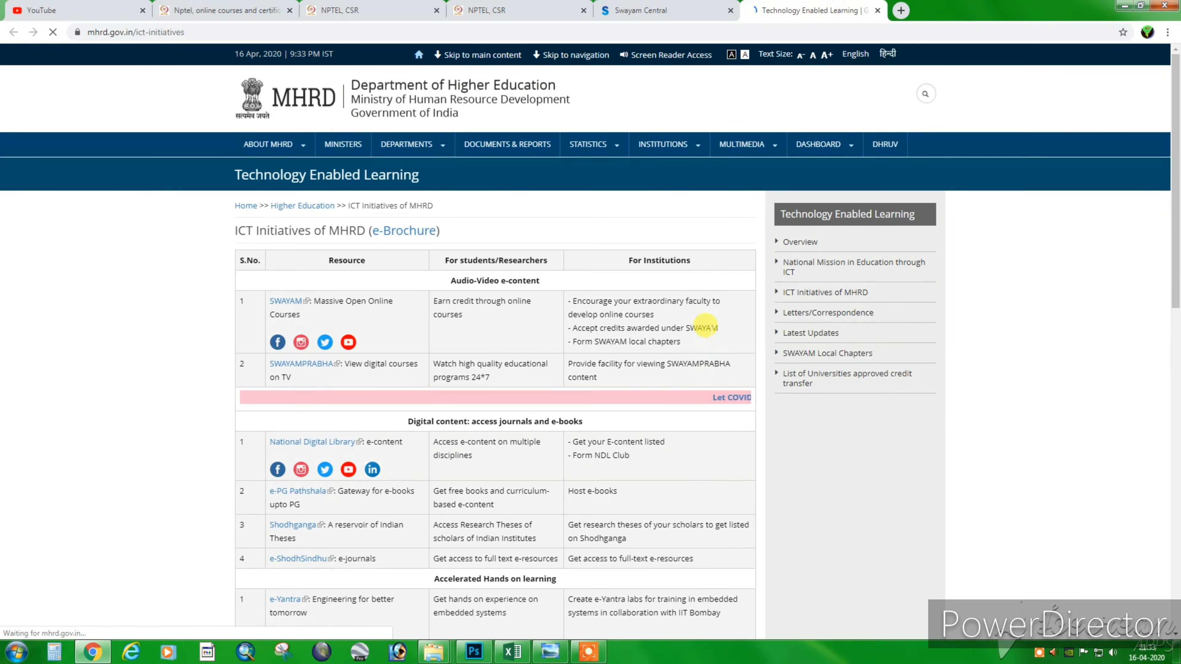
pyautogui.scroll(-3)
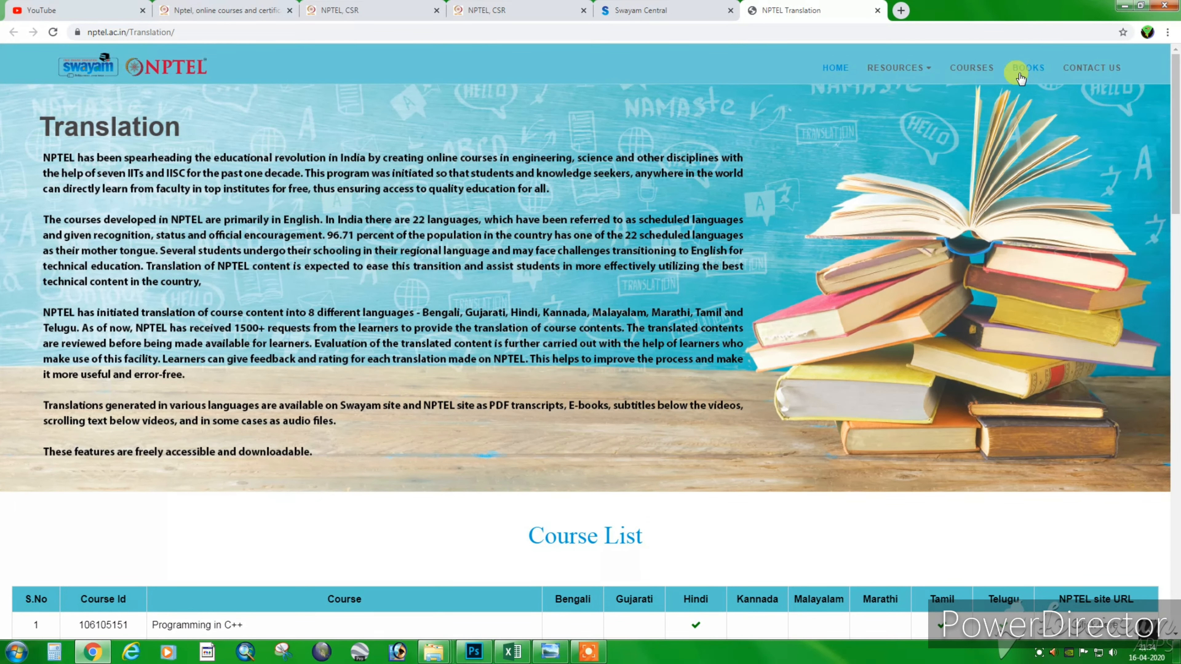
# Reach the Tamil books list under Resources and download the Human Molecular Genetics book
pyautogui.click(901, 65)
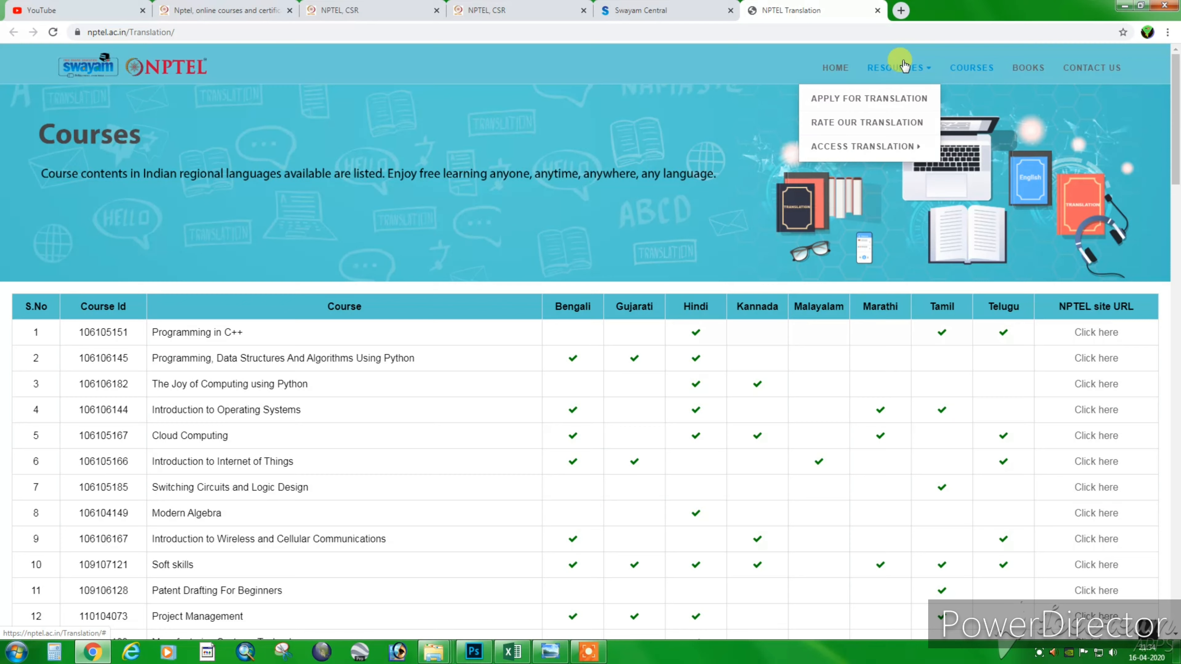
pyautogui.click(1029, 68)
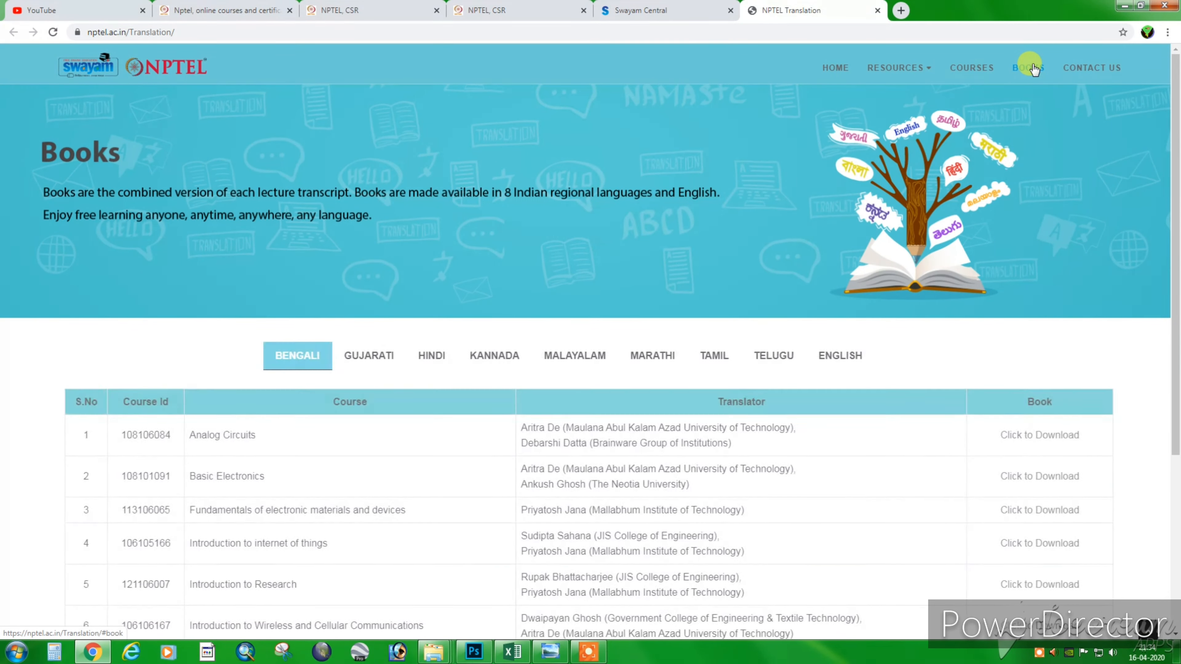
pyautogui.scroll(-3)
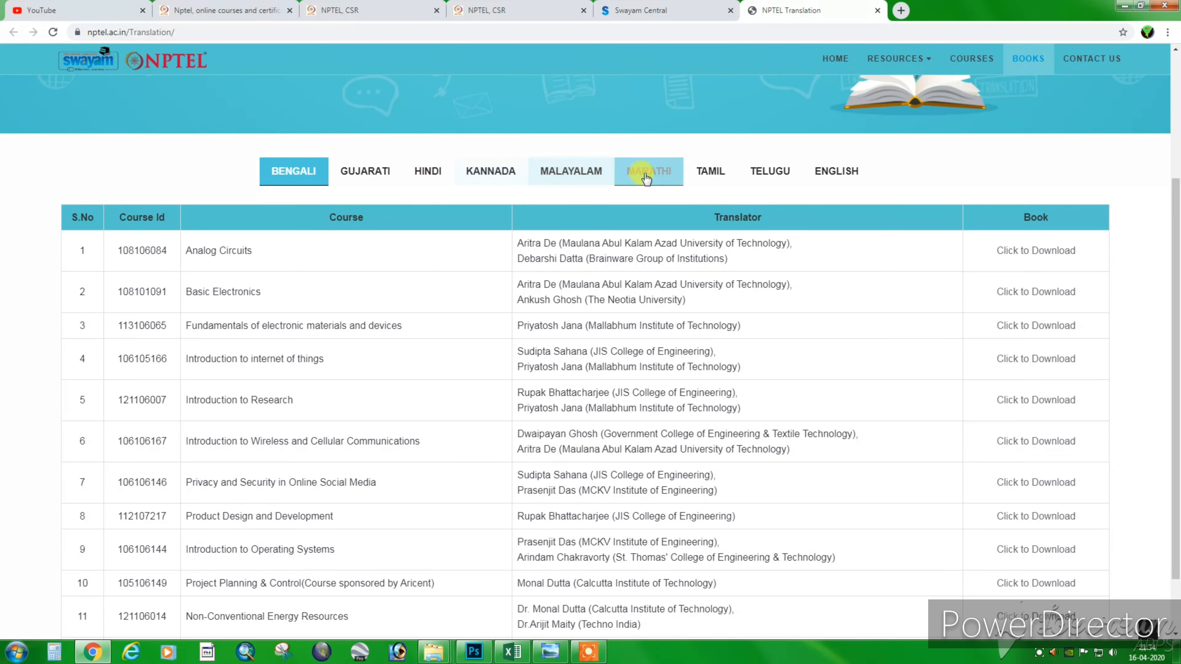
pyautogui.click(710, 355)
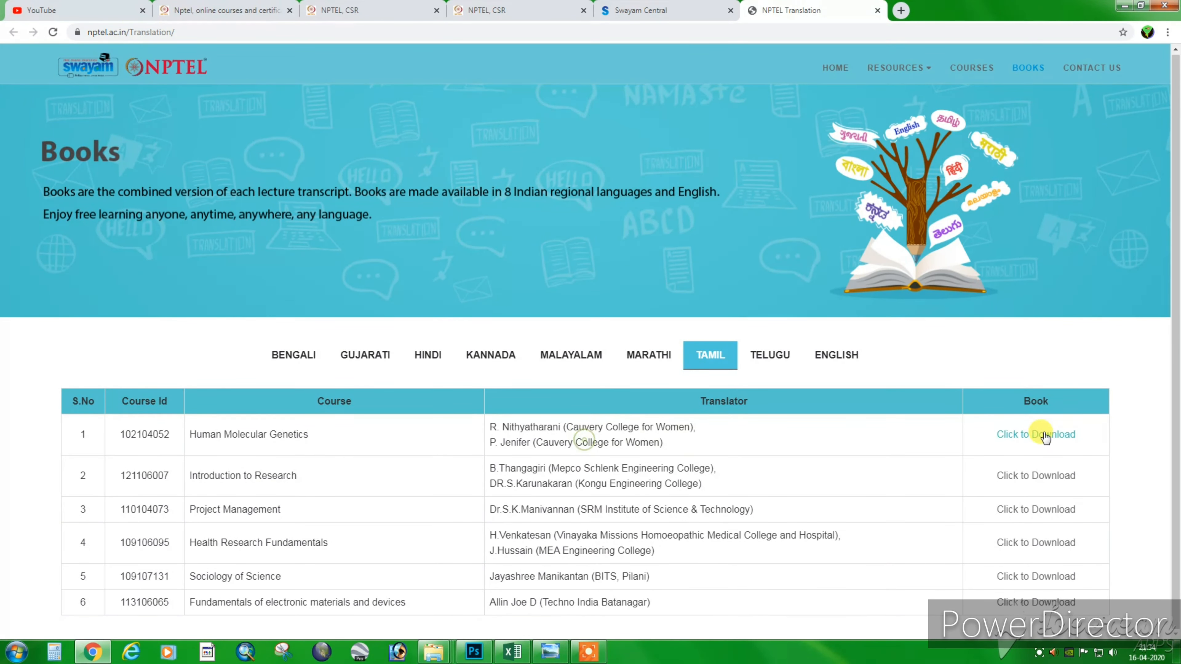
pyautogui.click(1036, 434)
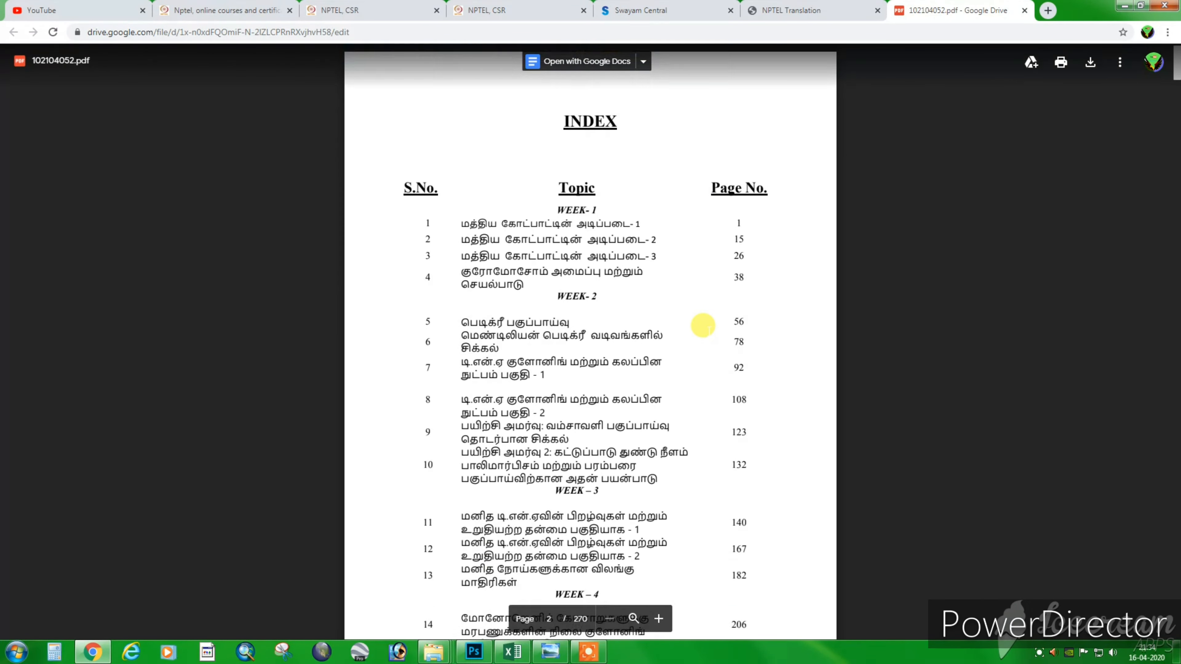
# Scroll through the PDF from its index and first lecture to the cover page
pyautogui.scroll(-3)
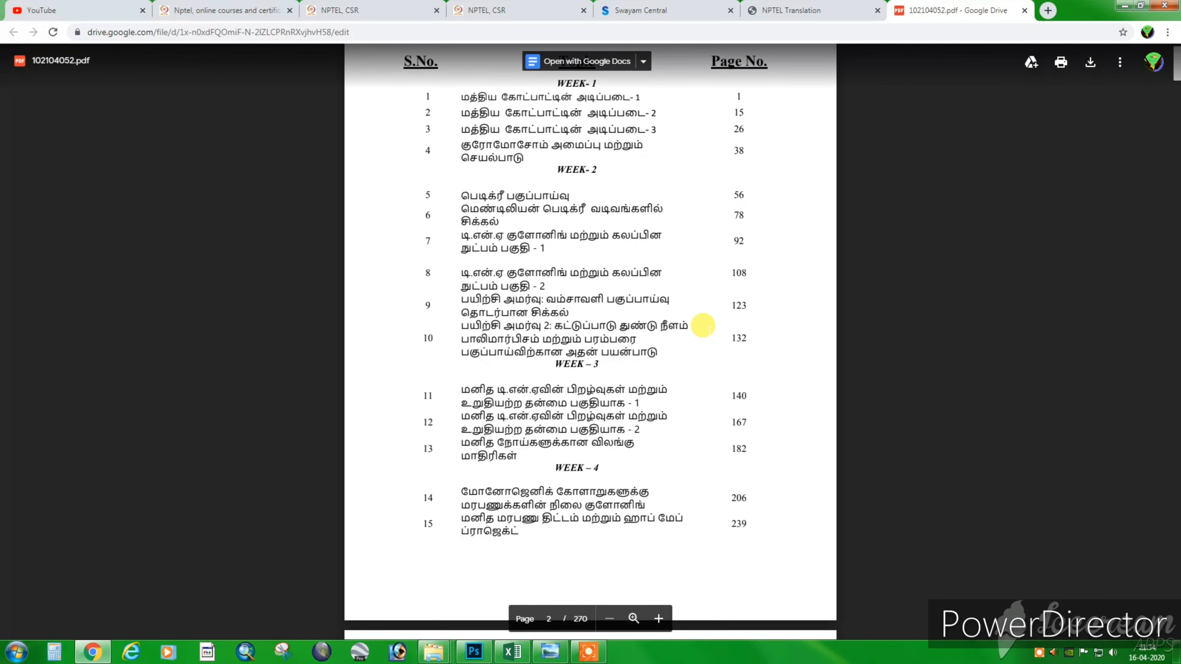
pyautogui.scroll(-3)
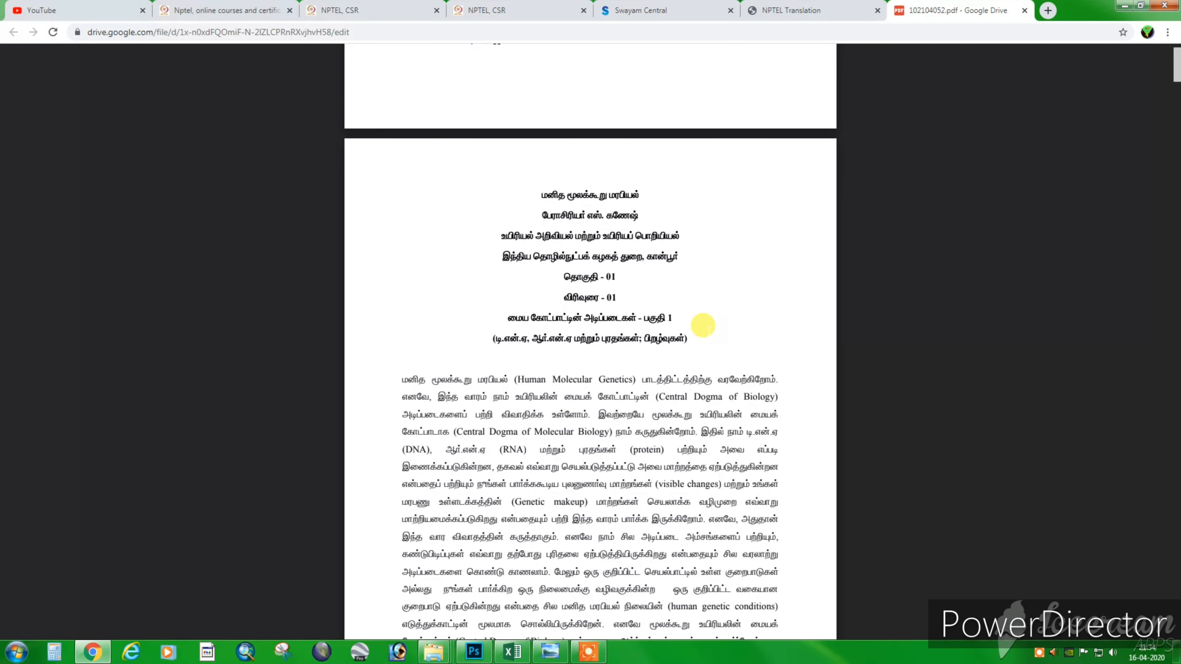
pyautogui.scroll(-3)
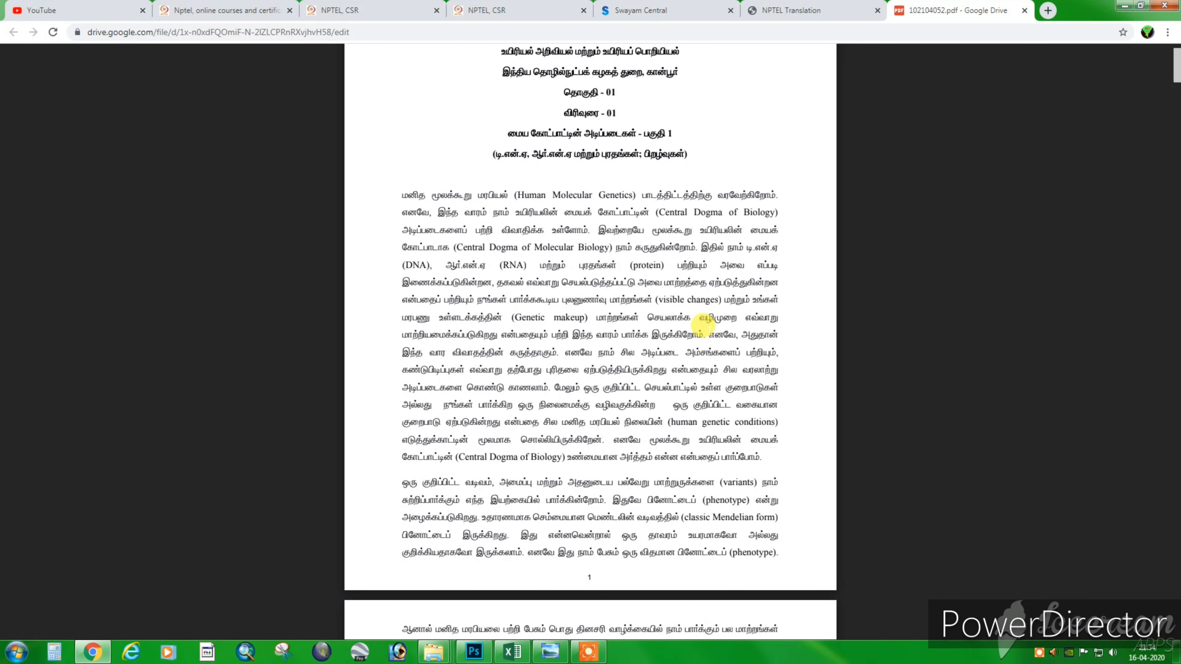
pyautogui.scroll(-3)
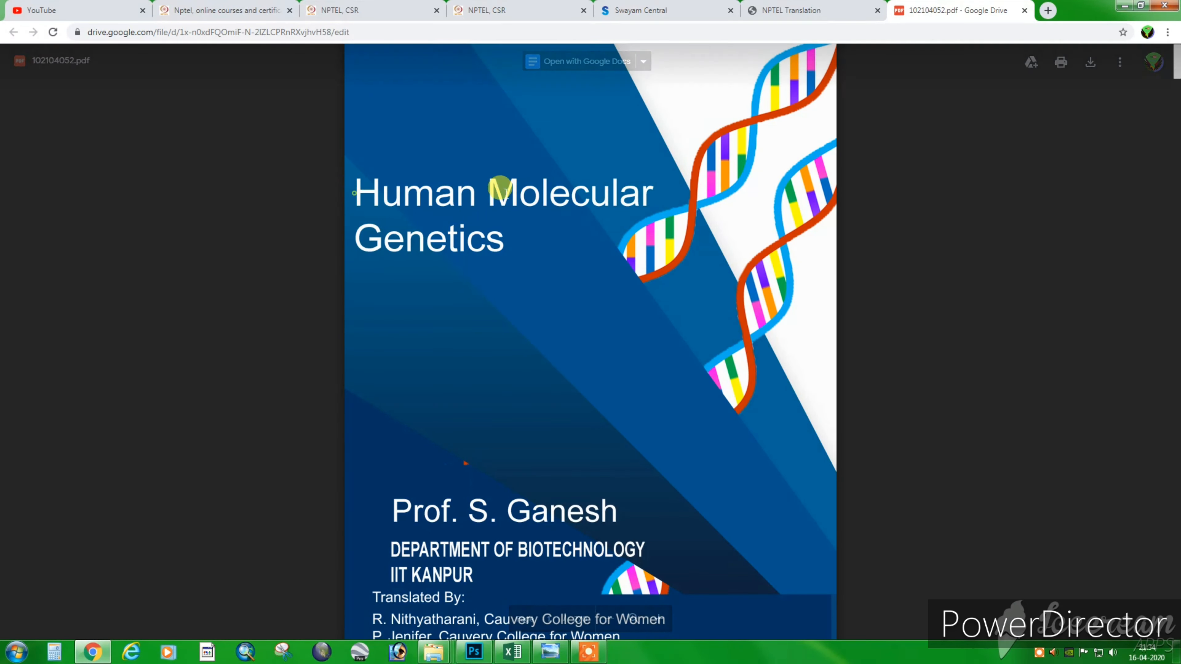
pyautogui.moveTo(875, 116)
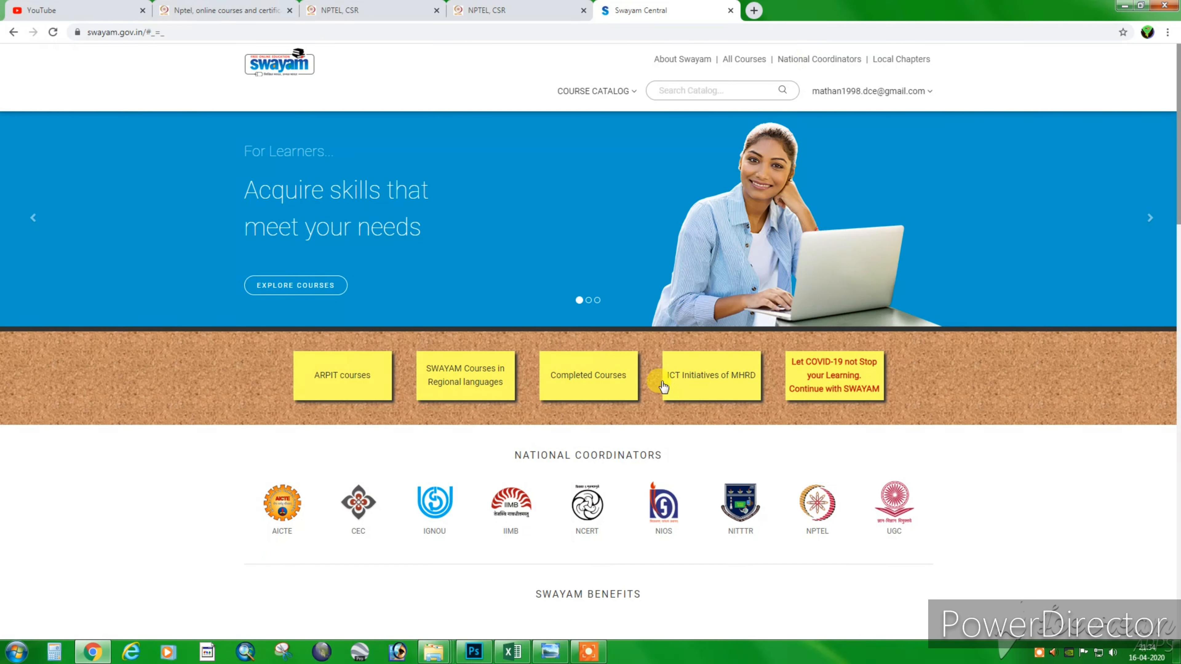
pyautogui.scroll(-3)
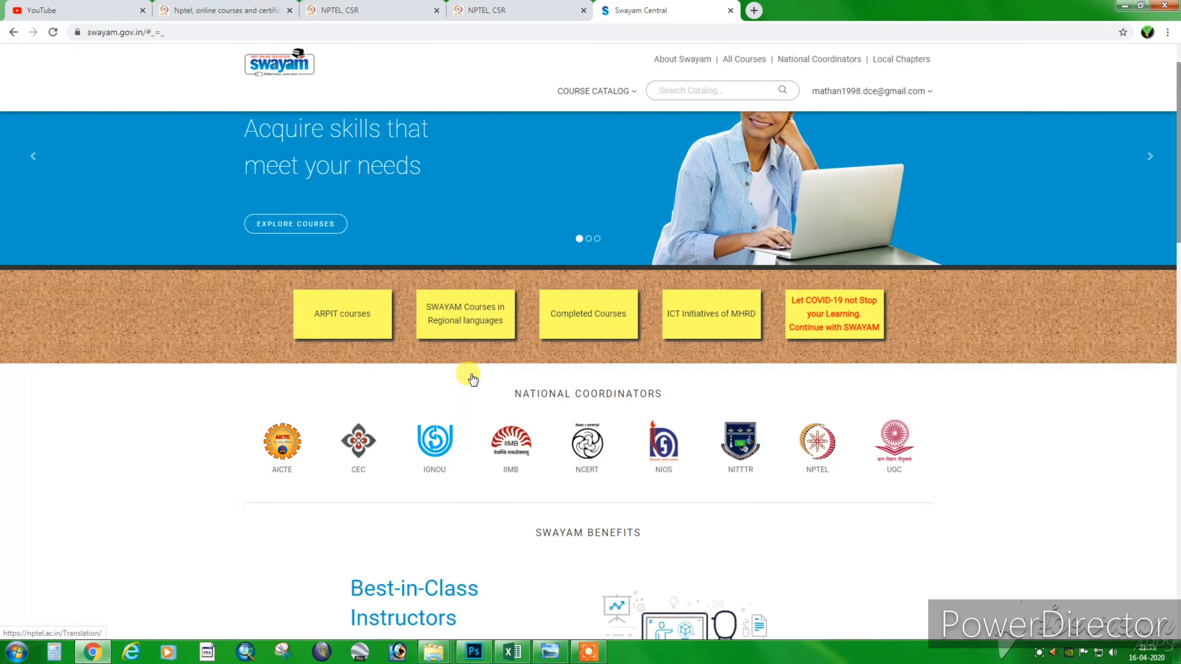
pyautogui.scroll(-3)
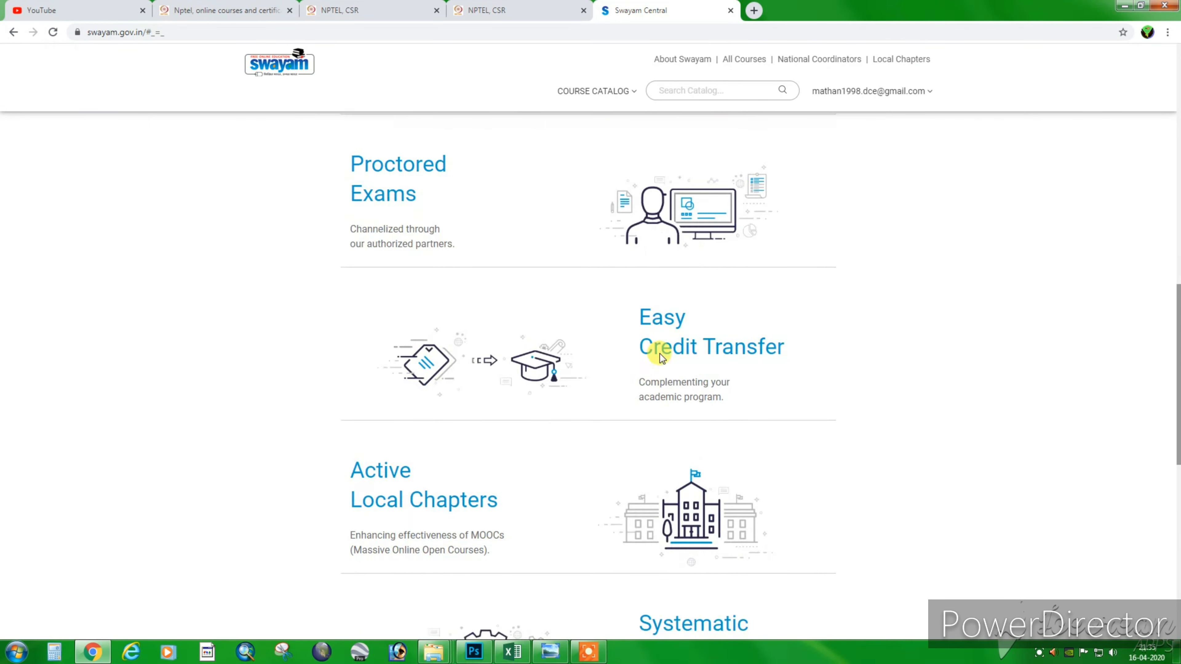
pyautogui.scroll(-3)
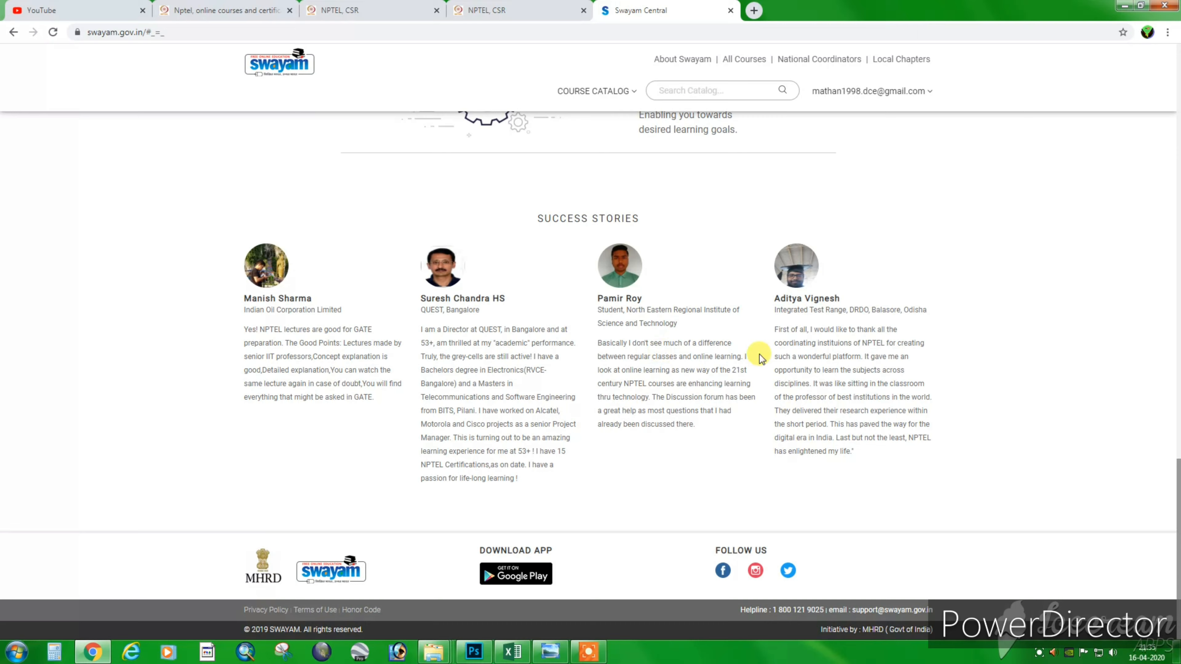
pyautogui.moveTo(257, 539)
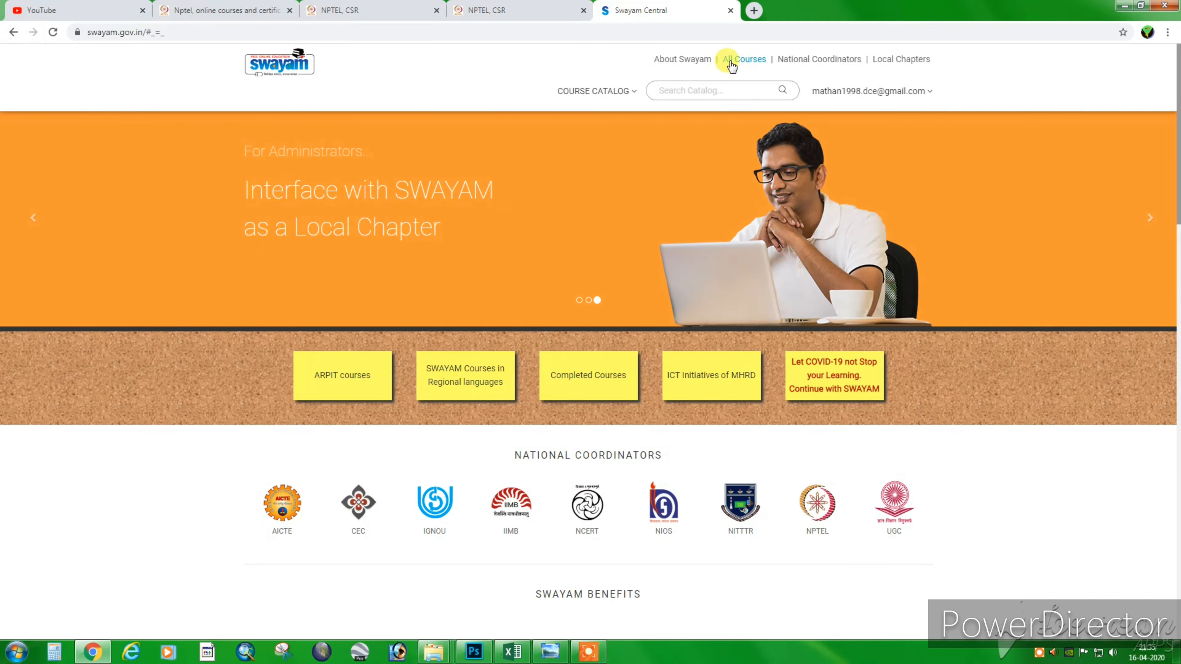
# View the About SWAYAM page and play its embedded introduction video
pyautogui.click(683, 59)
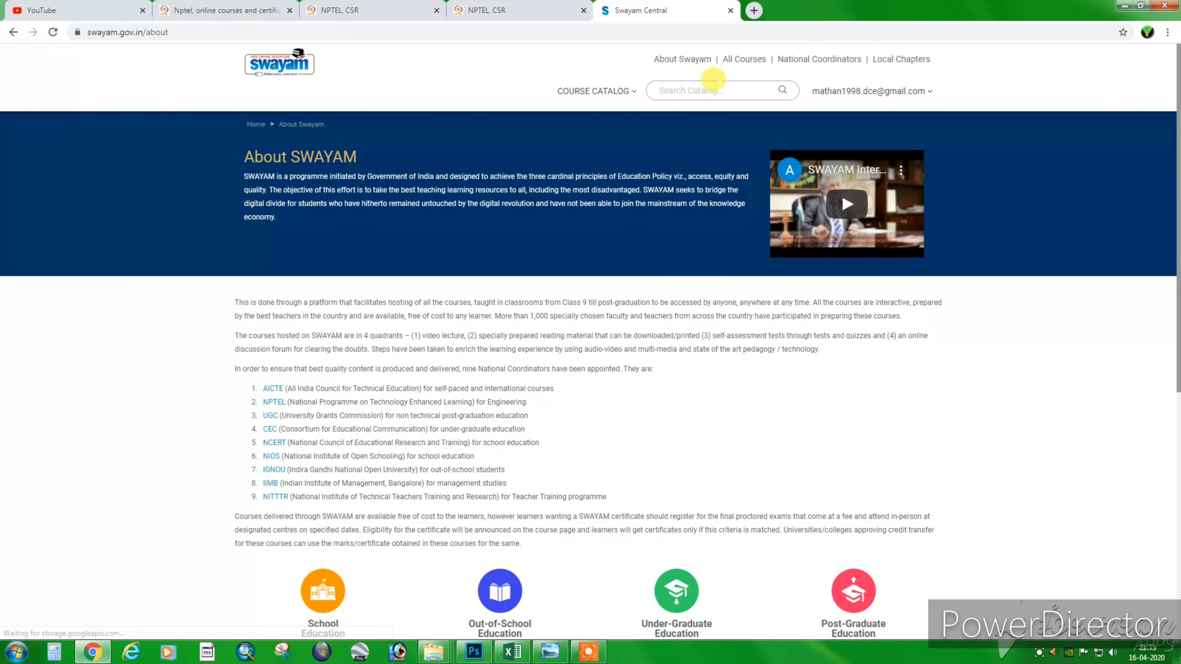
pyautogui.click(847, 204)
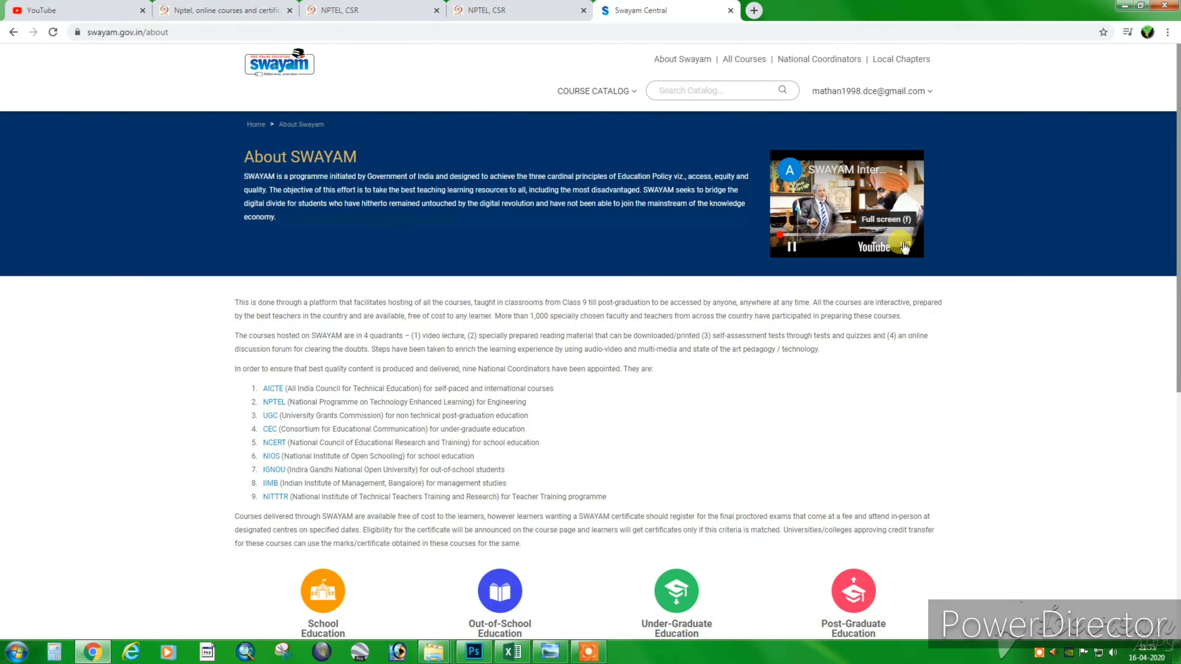
pyautogui.scroll(-3)
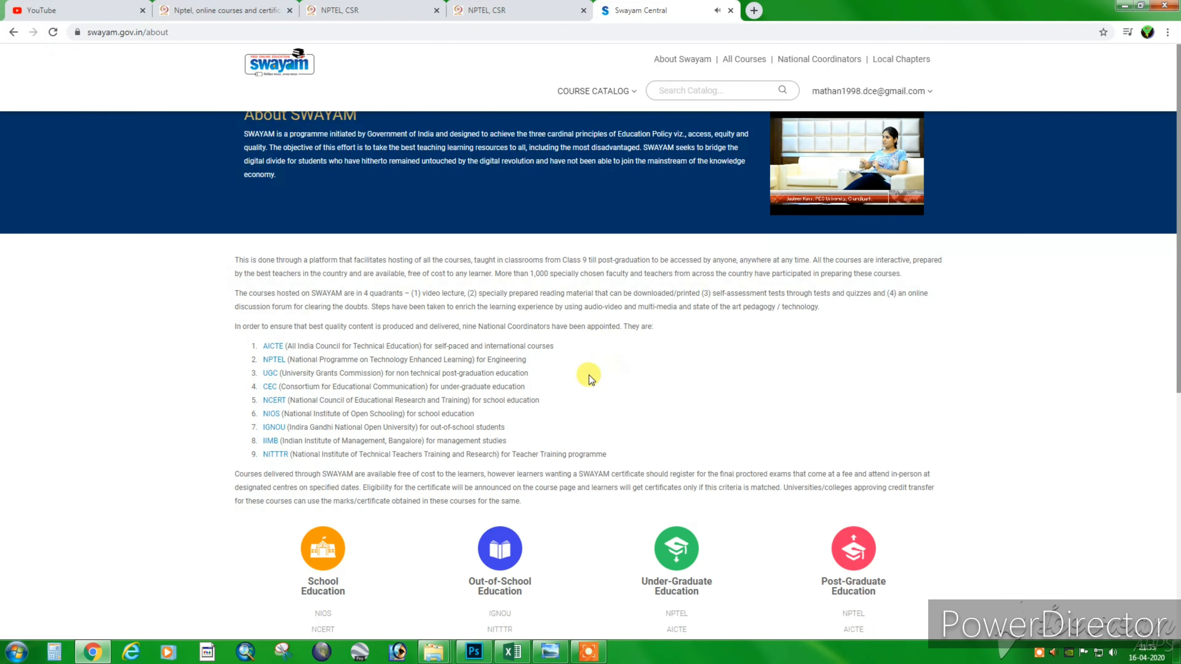
pyautogui.scroll(3)
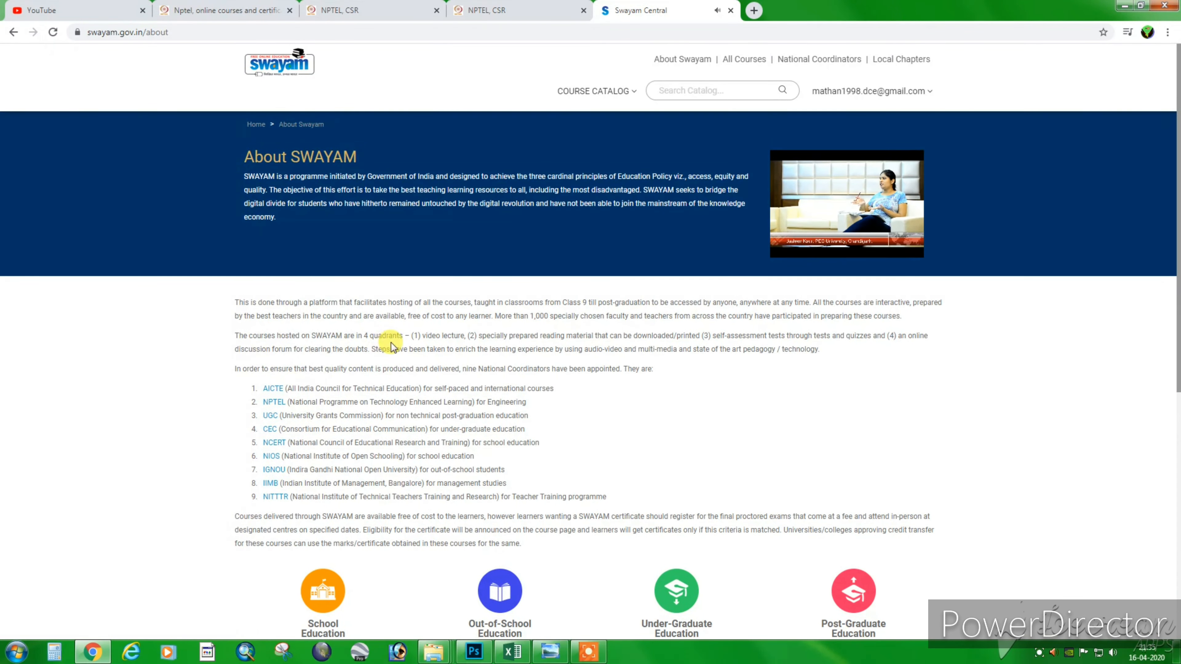
pyautogui.moveTo(727, 12)
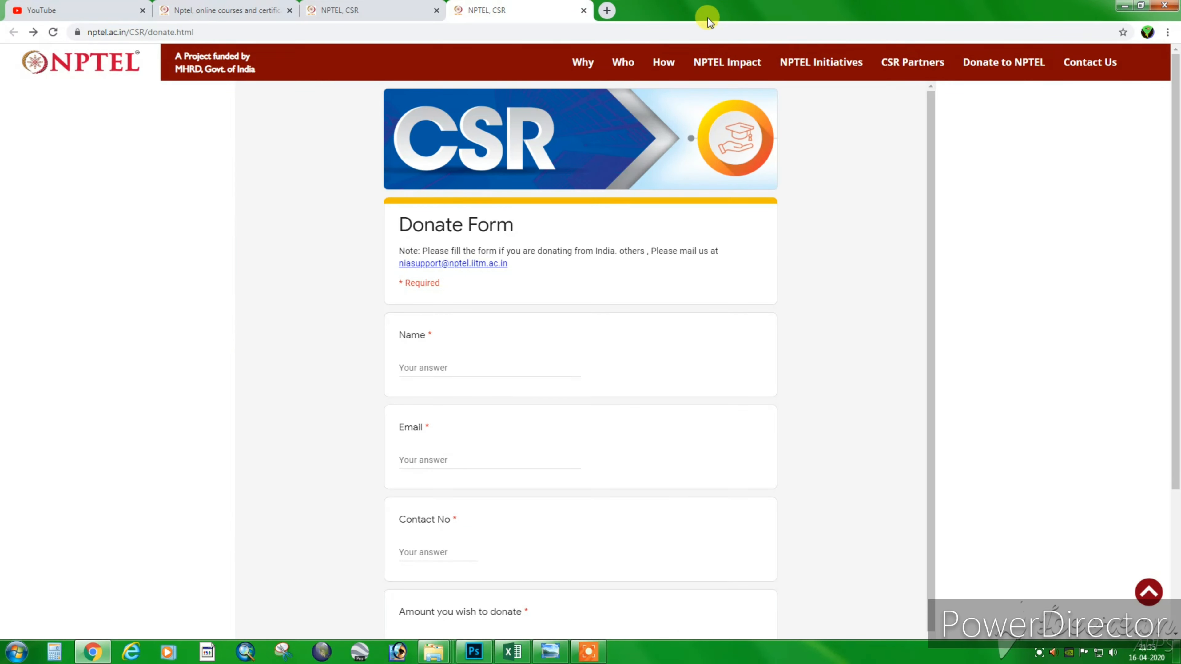
# Close the donation form browser tab, returning to NPTEL's CSR partners page
pyautogui.click(584, 10)
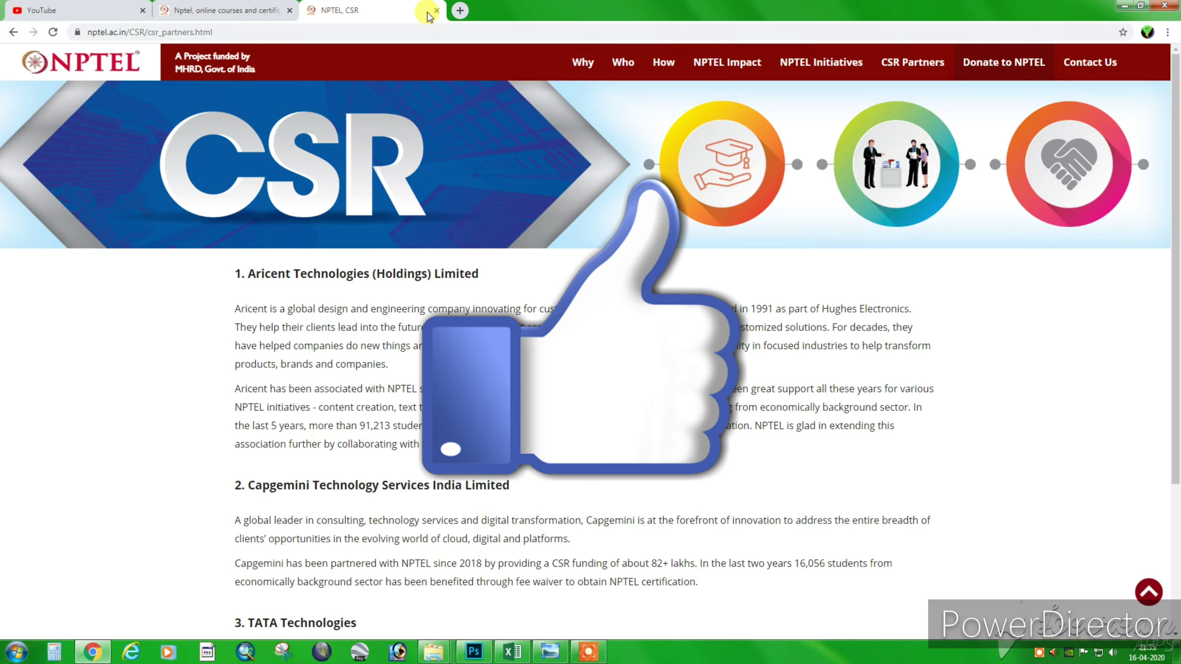